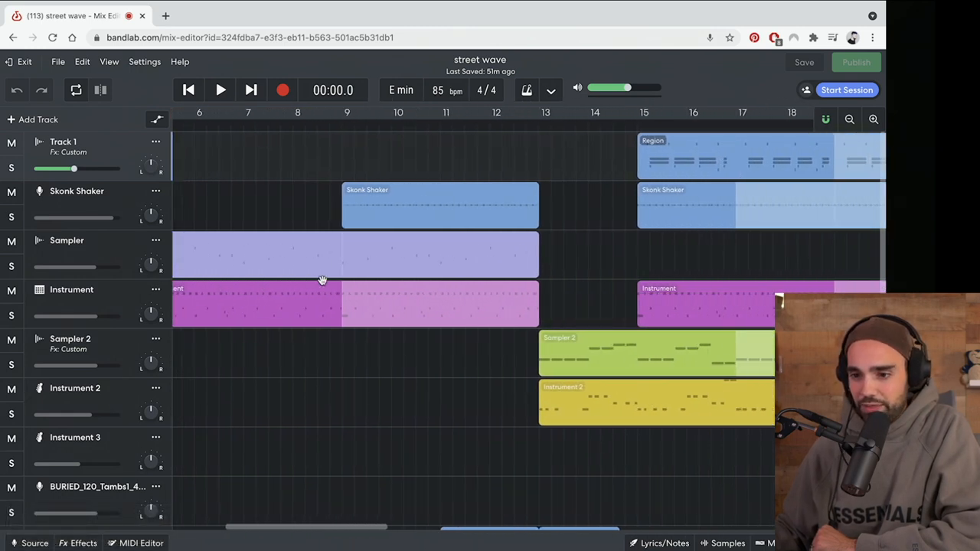
Go to the Library and open the street wave project from the Projects list.
{"action": "scroll", "scroll_direction": "right", "scroll_amount": 3}
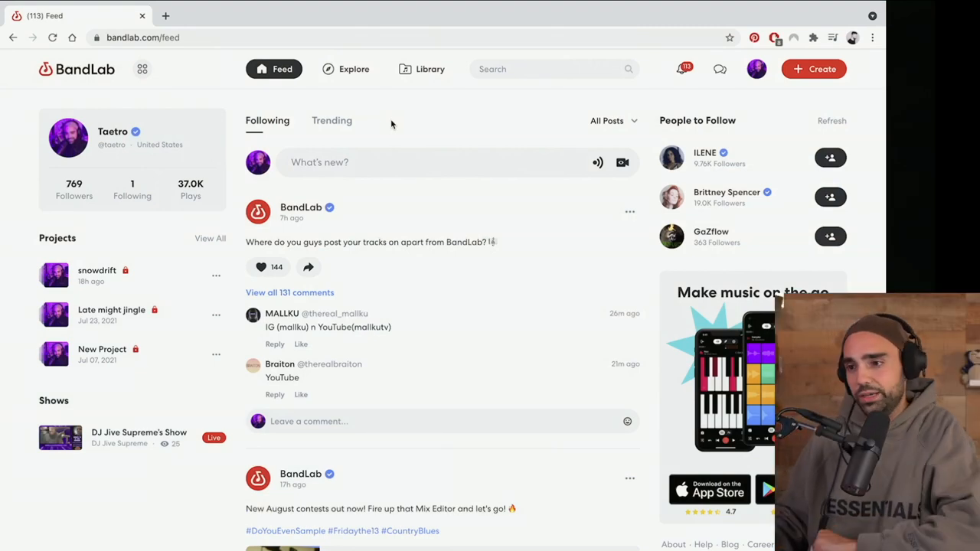
{"action": "mouse_move", "coordinate": [412, 137]}
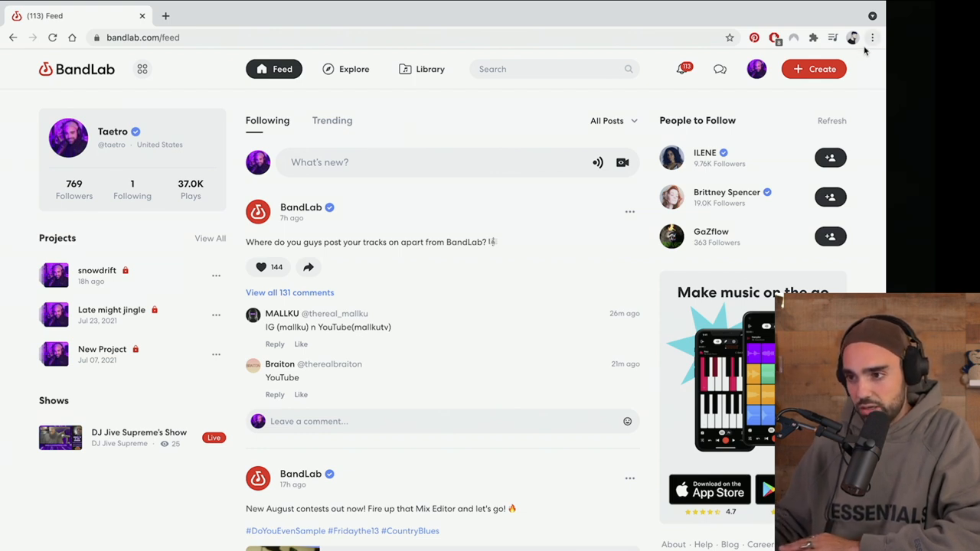
{"action": "left_click", "coordinate": [429, 69]}
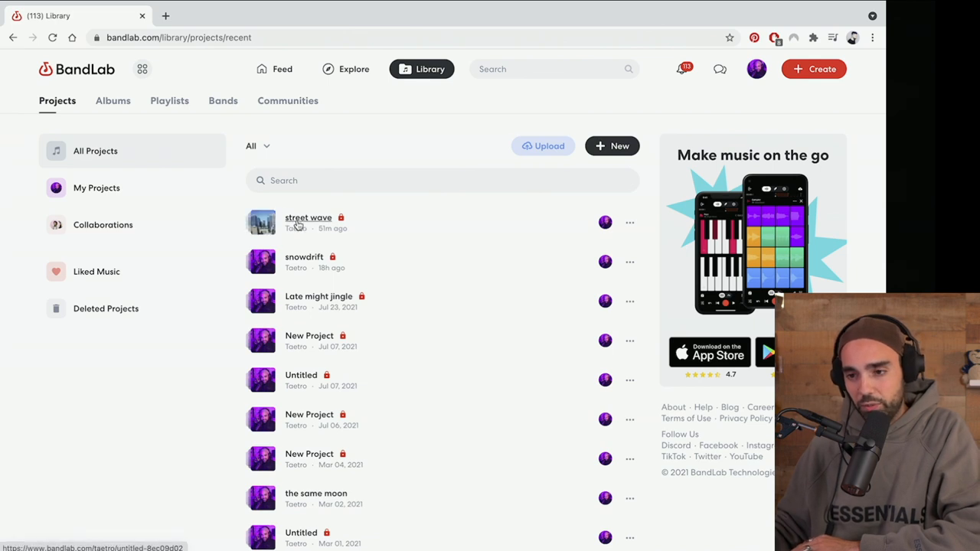
{"action": "left_click", "coordinate": [308, 218]}
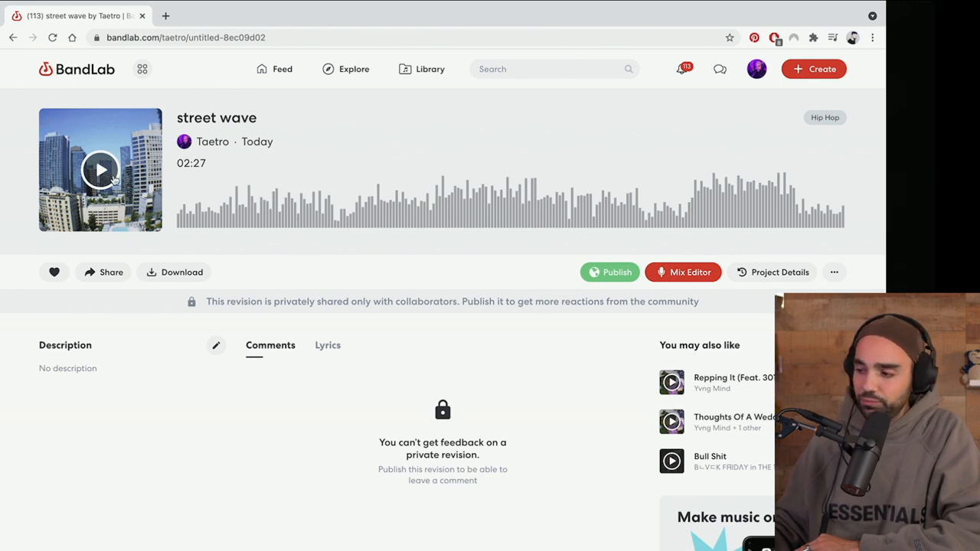
Preview the street wave track from the cover art, pausing at 00:42.
{"action": "left_click", "coordinate": [100, 170]}
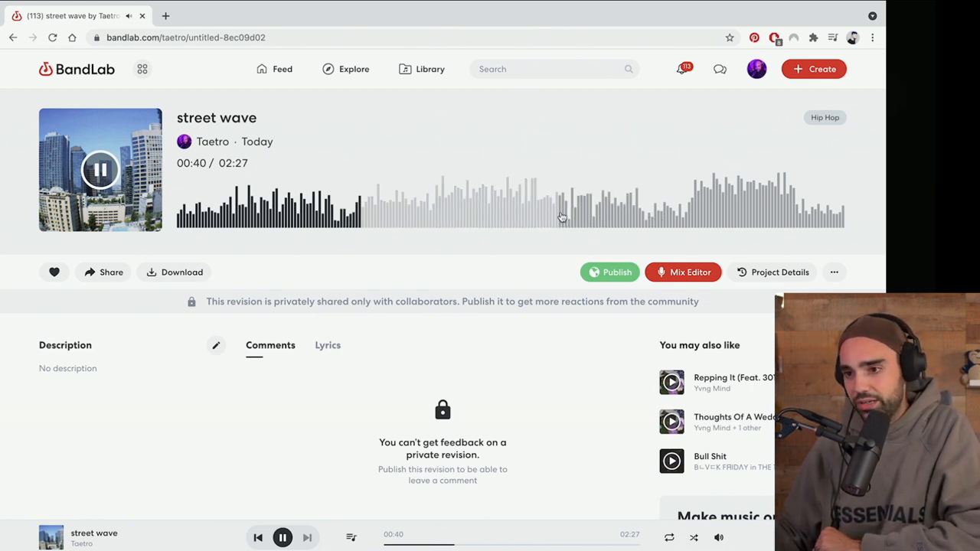
{"action": "left_click", "coordinate": [101, 169]}
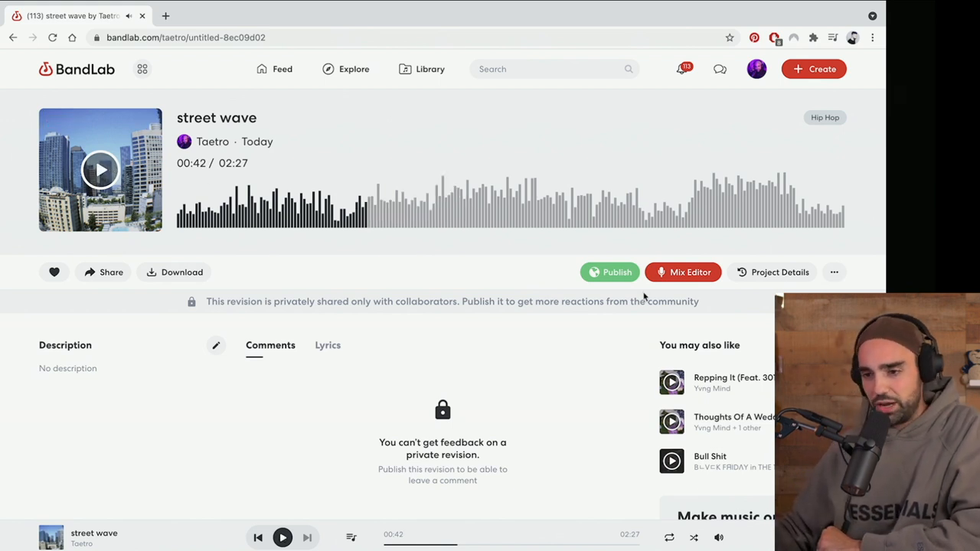
{"action": "mouse_move", "coordinate": [554, 322]}
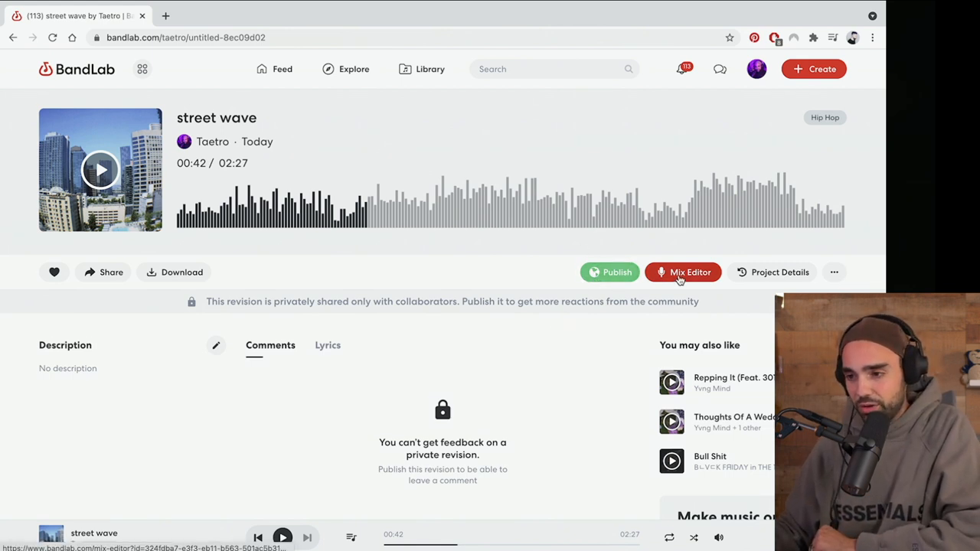
Load street wave in Mix Editor, review the arrangement to bar 50, return to start.
{"action": "left_click", "coordinate": [690, 272]}
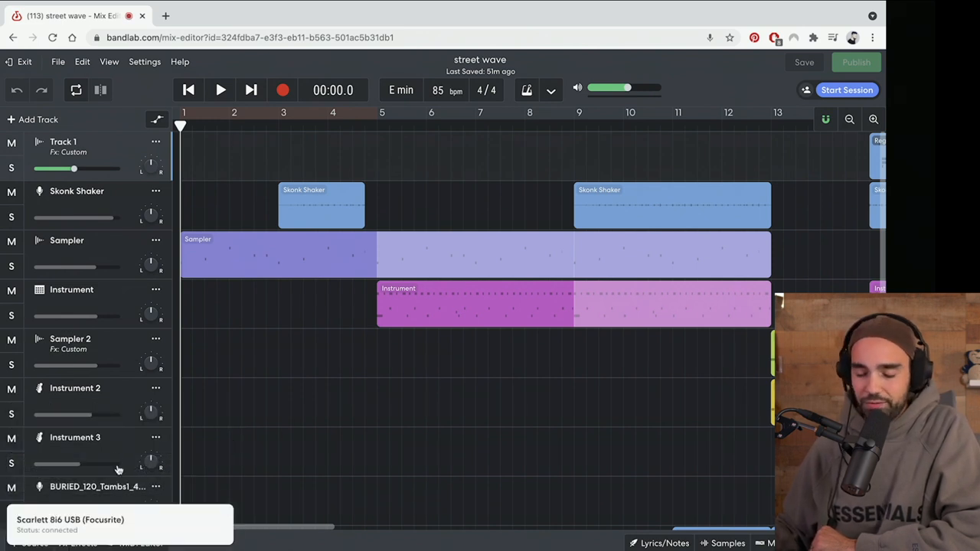
{"action": "mouse_move", "coordinate": [157, 282]}
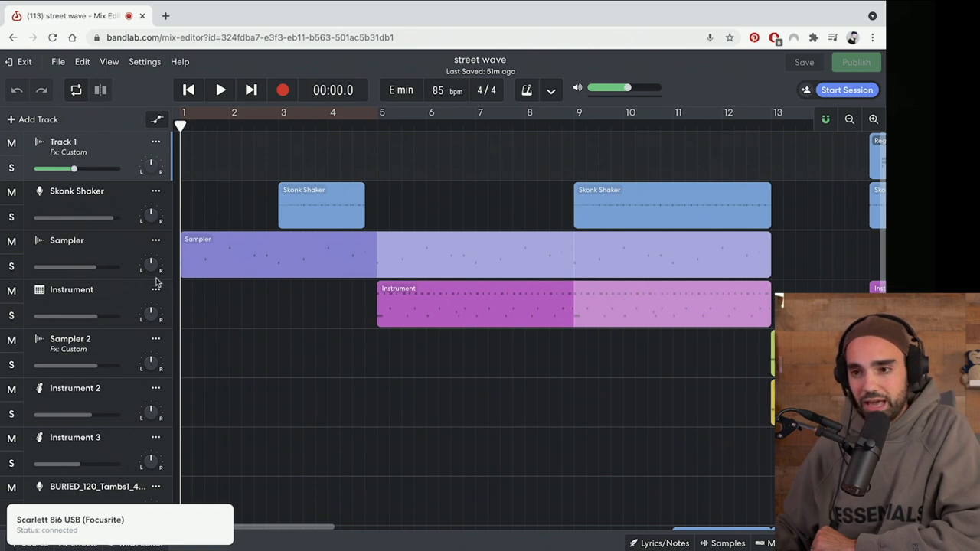
{"action": "scroll", "scroll_direction": "right", "scroll_amount": 3}
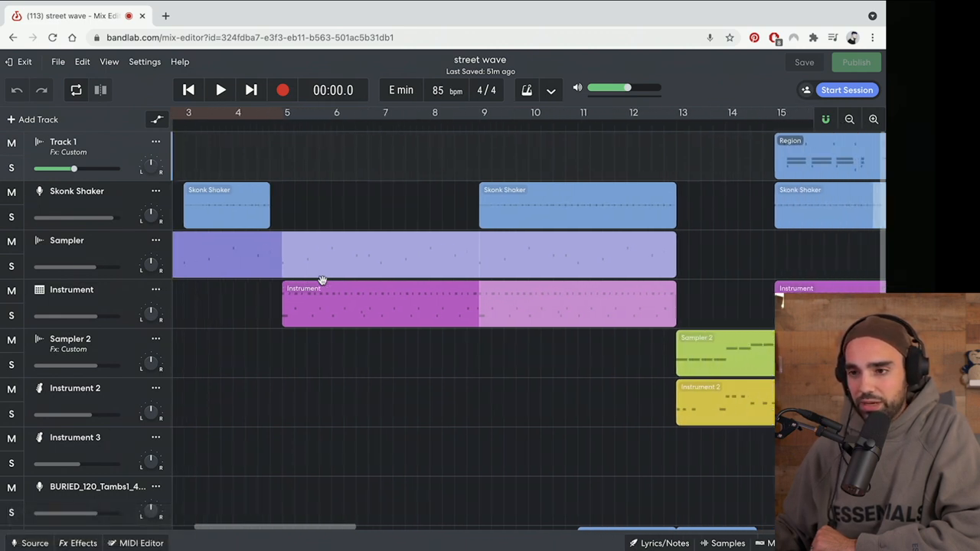
{"action": "scroll", "scroll_direction": "right", "scroll_amount": 3}
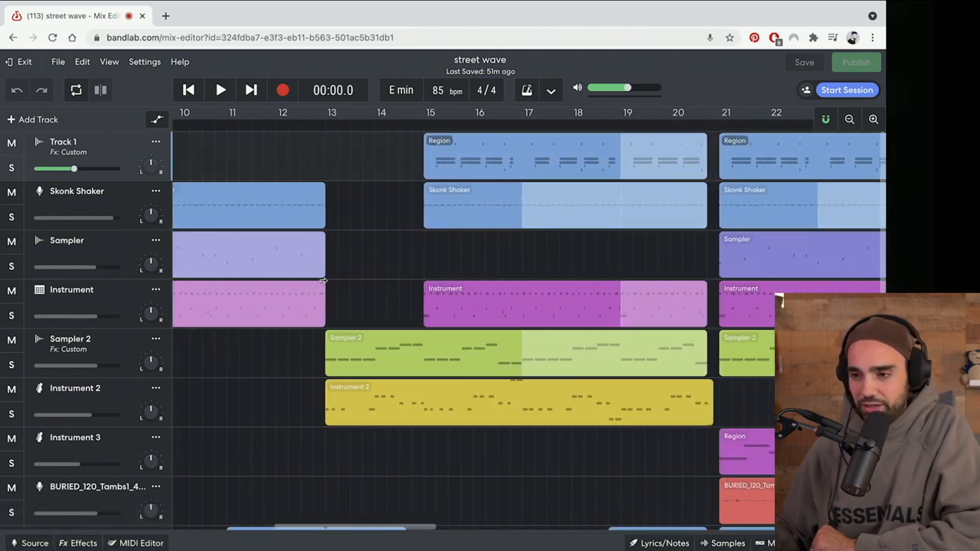
{"action": "scroll", "scroll_direction": "right", "scroll_amount": 3}
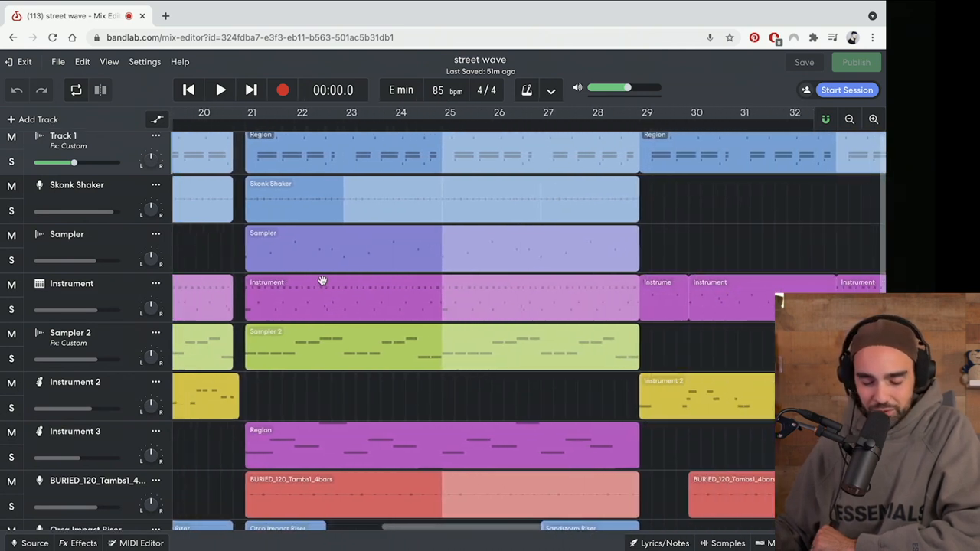
{"action": "scroll", "scroll_direction": "right", "scroll_amount": 3}
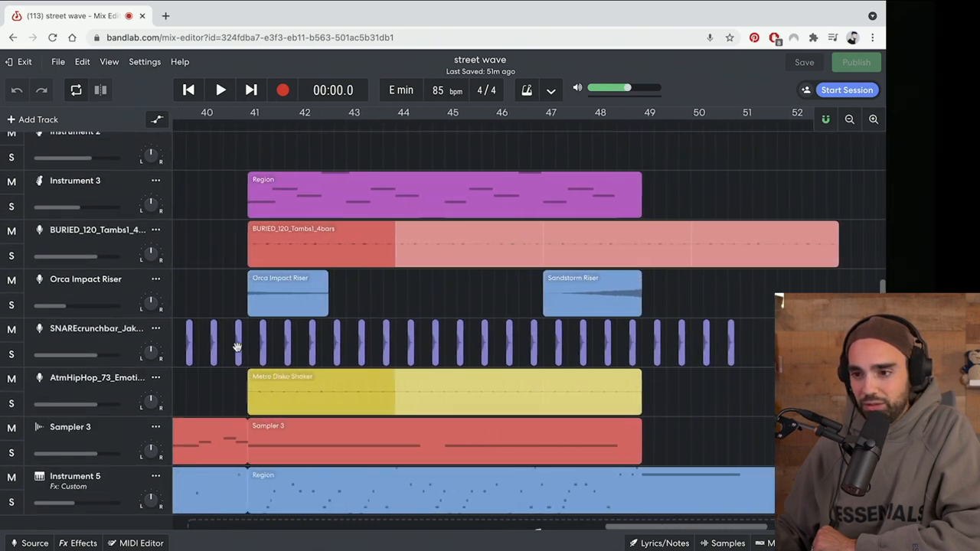
{"action": "scroll", "scroll_direction": "right", "scroll_amount": 3}
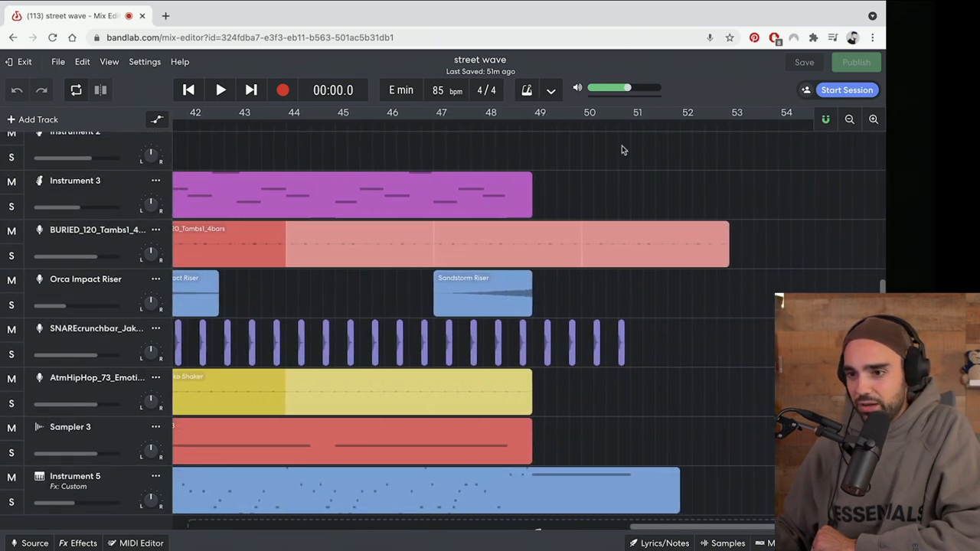
{"action": "left_click", "coordinate": [590, 127]}
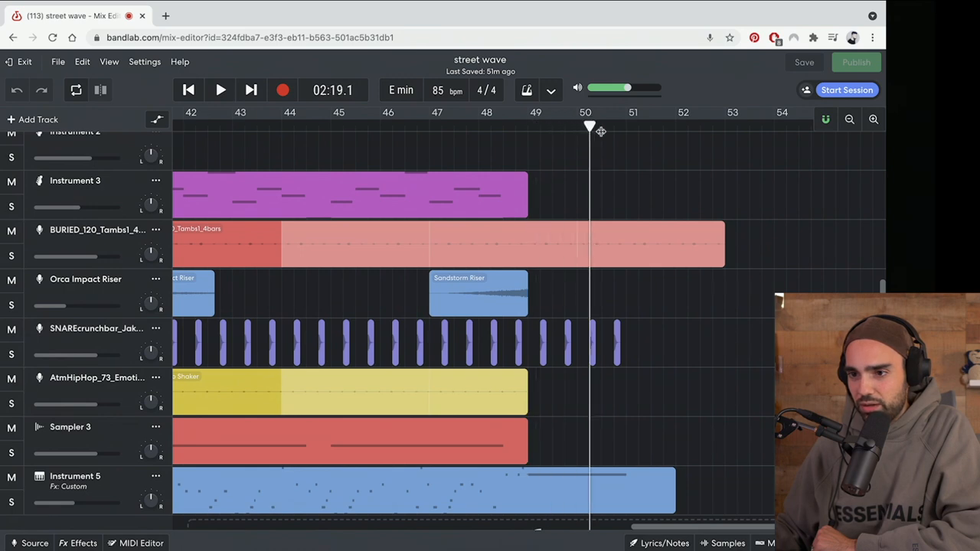
{"action": "scroll", "scroll_direction": "left", "scroll_amount": 3}
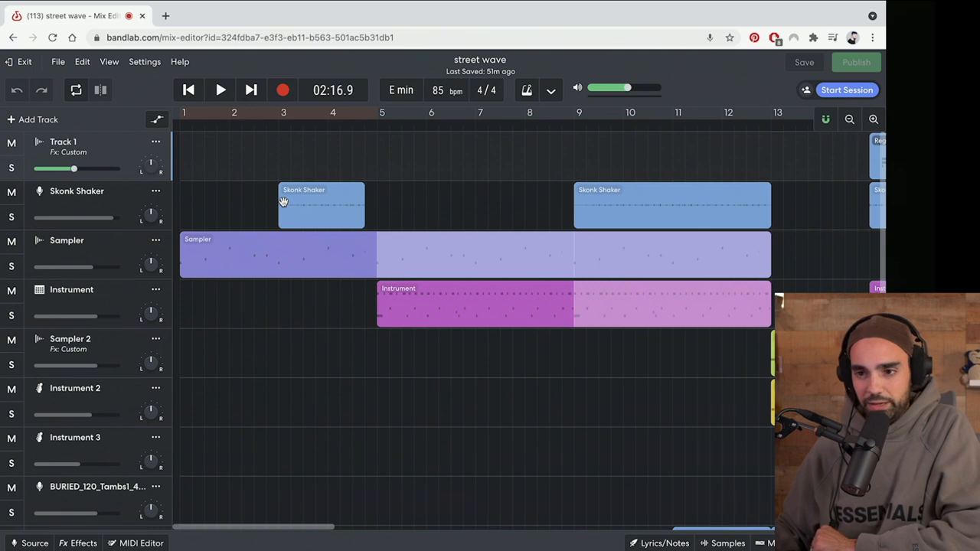
{"action": "mouse_move", "coordinate": [258, 194]}
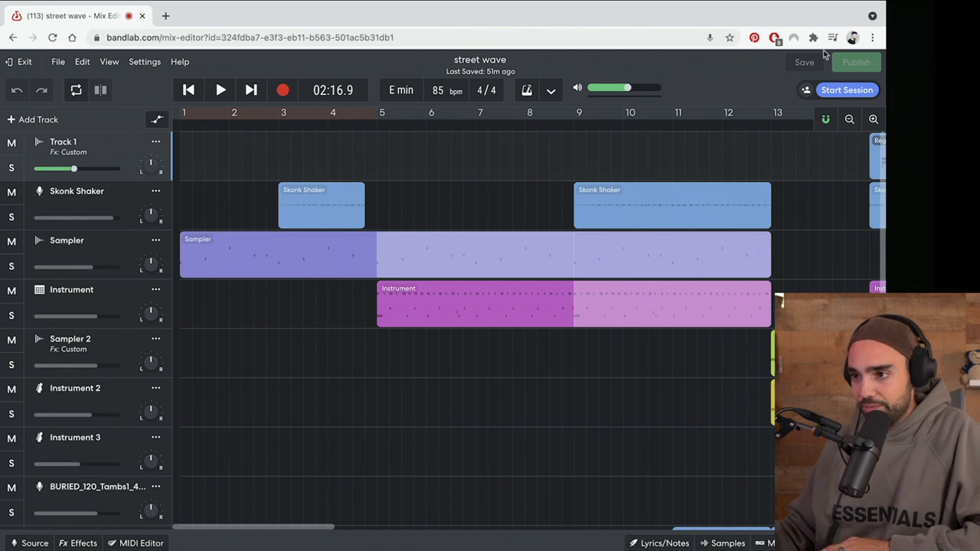
Load the street wave project into the Mix Editor.
{"action": "left_click", "coordinate": [672, 205]}
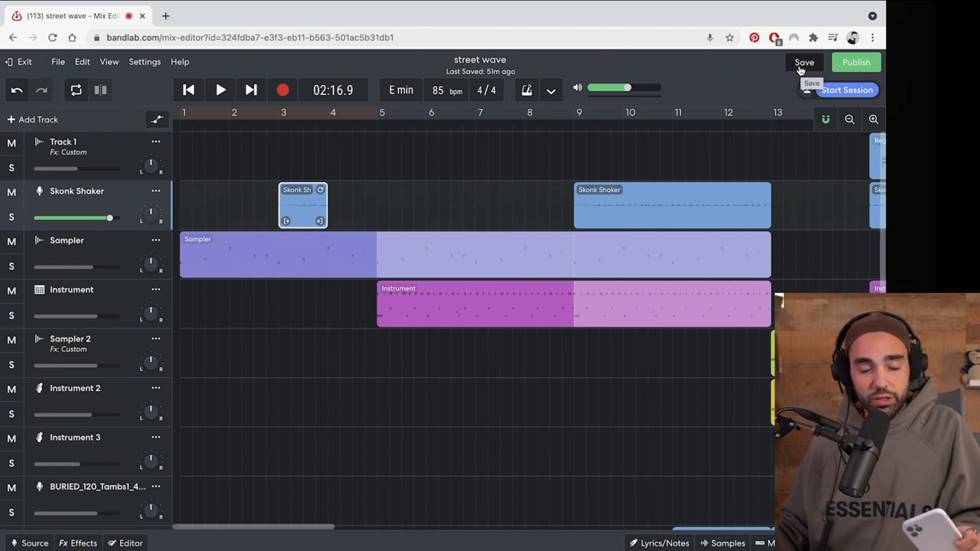
{"action": "mouse_move", "coordinate": [801, 71]}
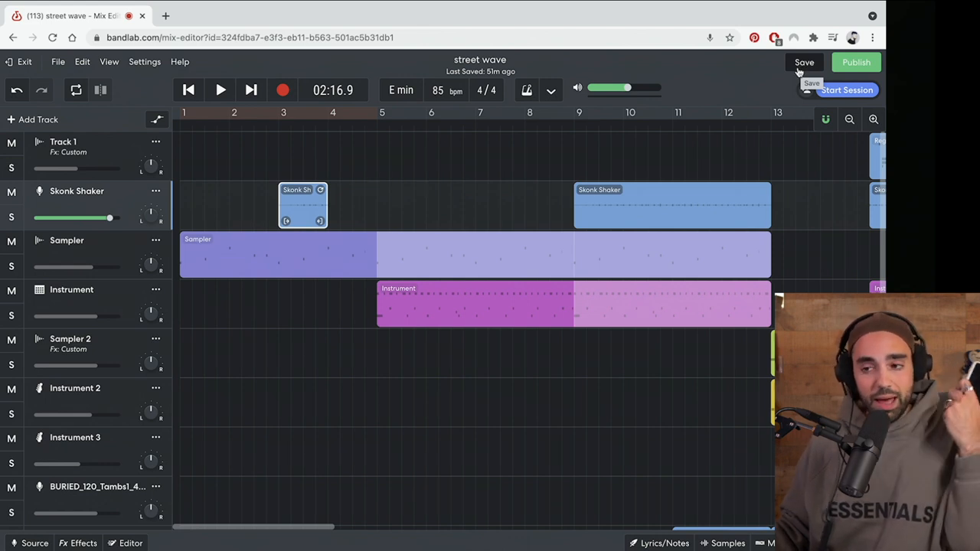
{"action": "mouse_move", "coordinate": [448, 189]}
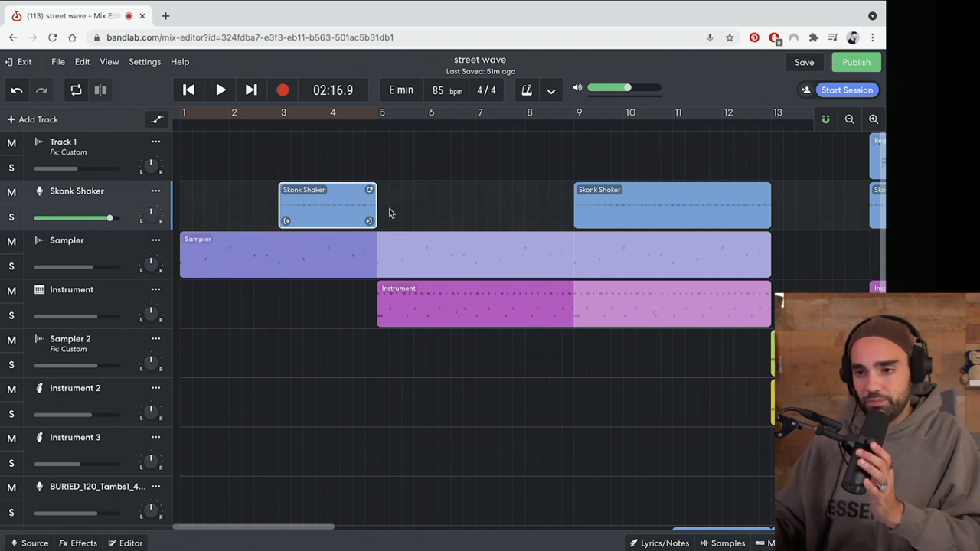
Scroll the timeline to bar 21 and play the arrangement from there.
{"action": "scroll", "scroll_direction": "right", "scroll_amount": 3}
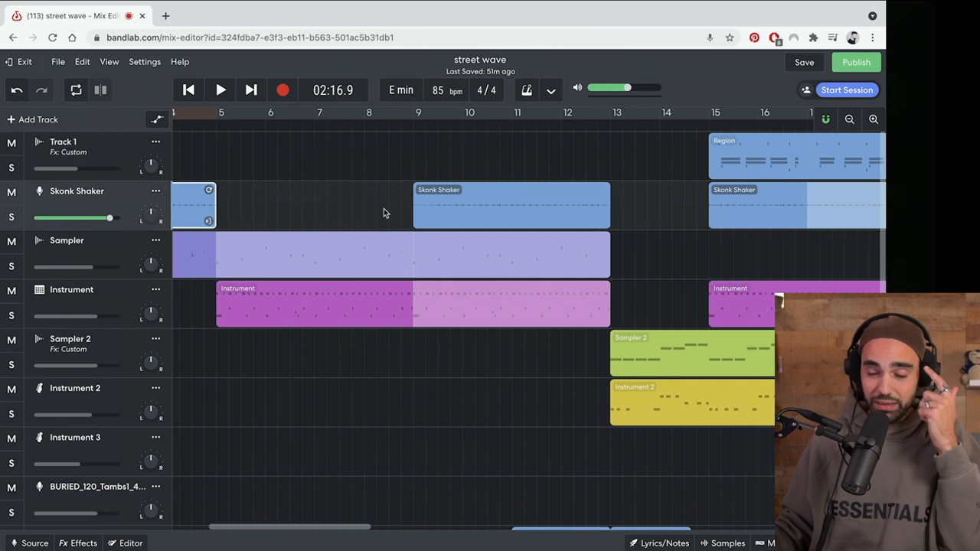
{"action": "scroll", "scroll_direction": "right", "scroll_amount": 3}
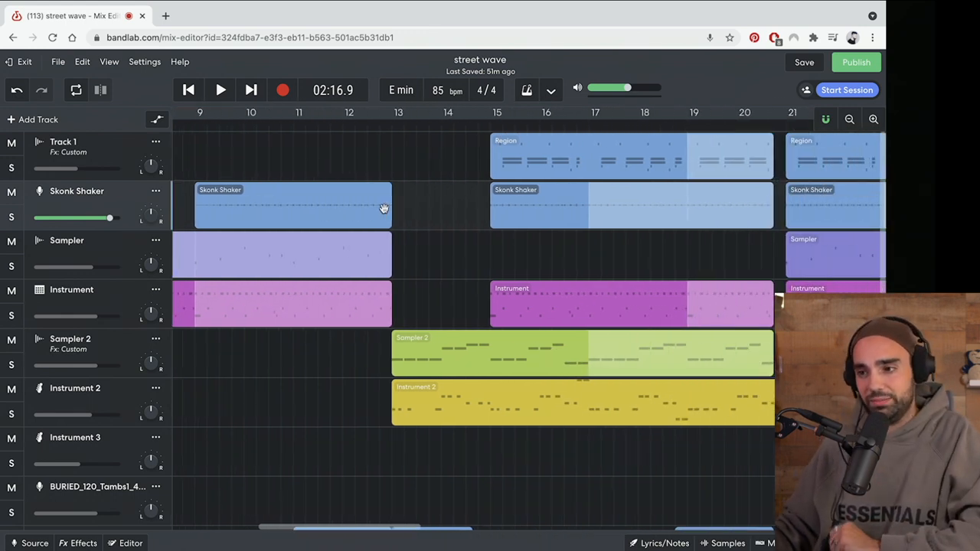
{"action": "scroll", "scroll_direction": "right", "scroll_amount": 3}
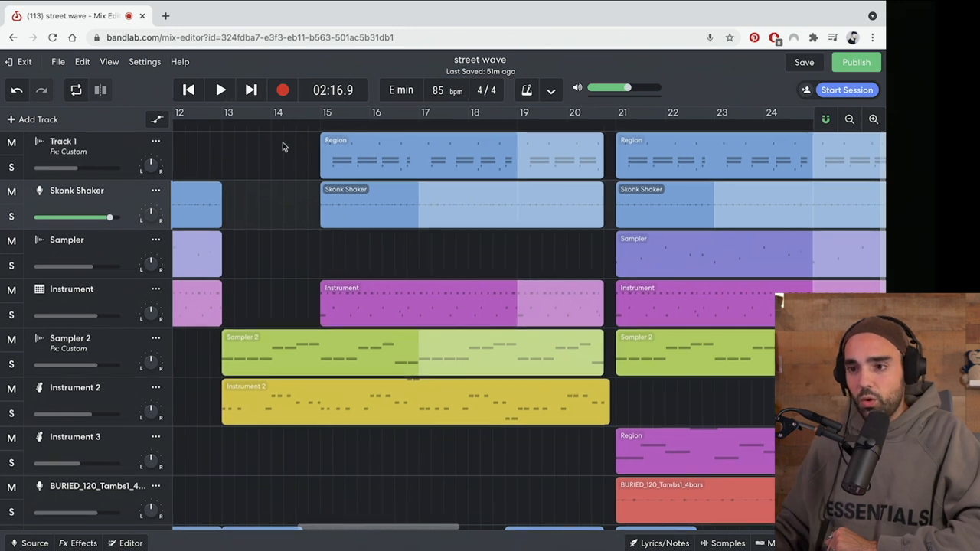
{"action": "scroll", "scroll_direction": "right", "scroll_amount": 3}
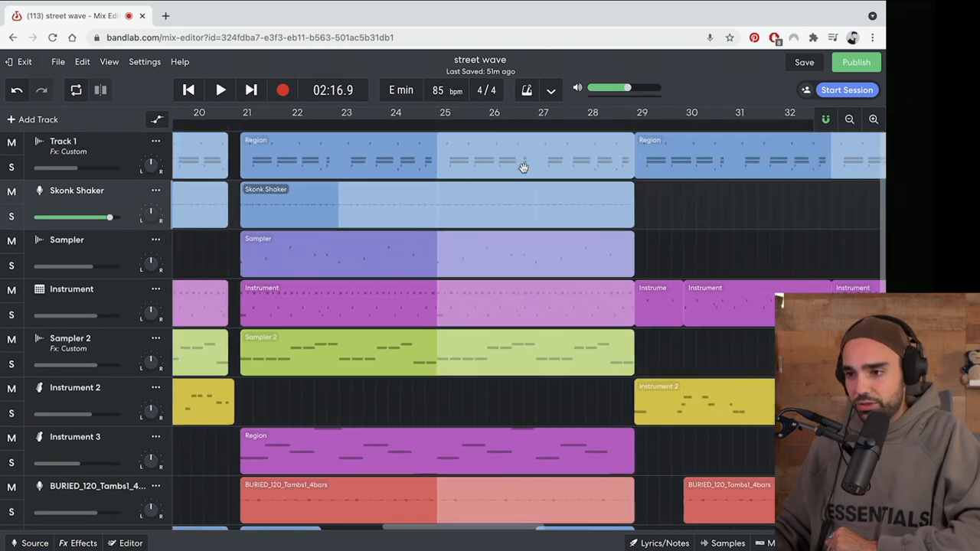
{"action": "scroll", "scroll_direction": "right", "scroll_amount": 3}
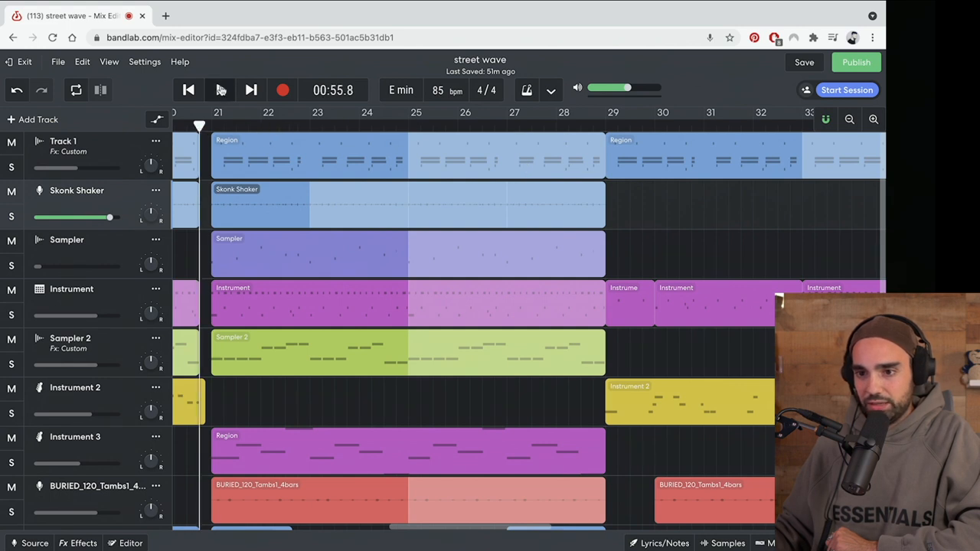
{"action": "left_click", "coordinate": [221, 90]}
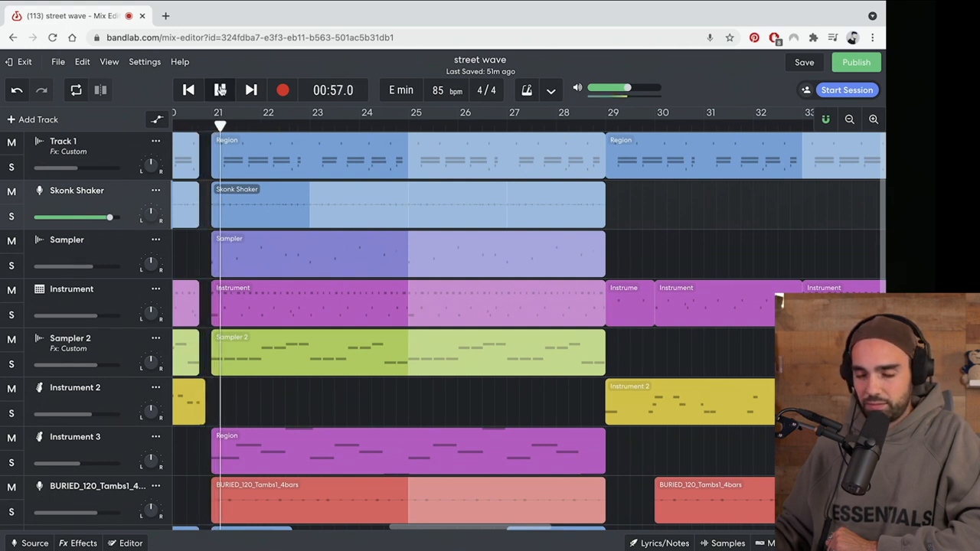
{"action": "left_click", "coordinate": [220, 90]}
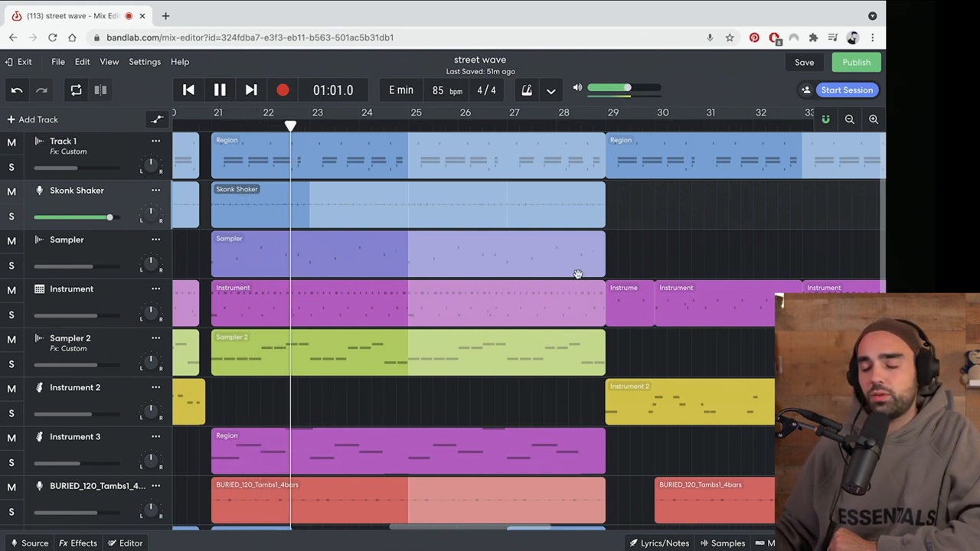
Select Track 1 during playback, then stop near bar 31.
{"action": "scroll", "scroll_direction": "down", "scroll_amount": 3}
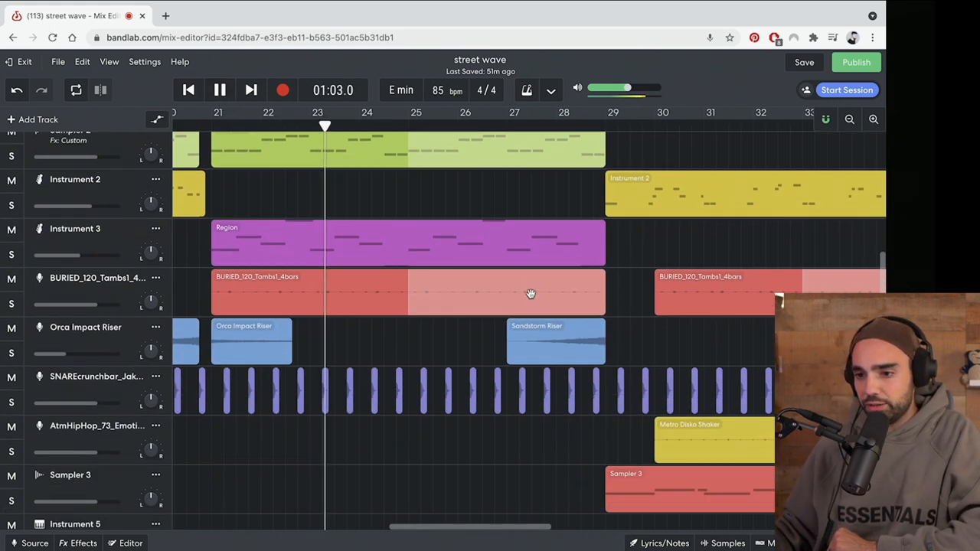
{"action": "scroll", "scroll_direction": "up", "scroll_amount": 3}
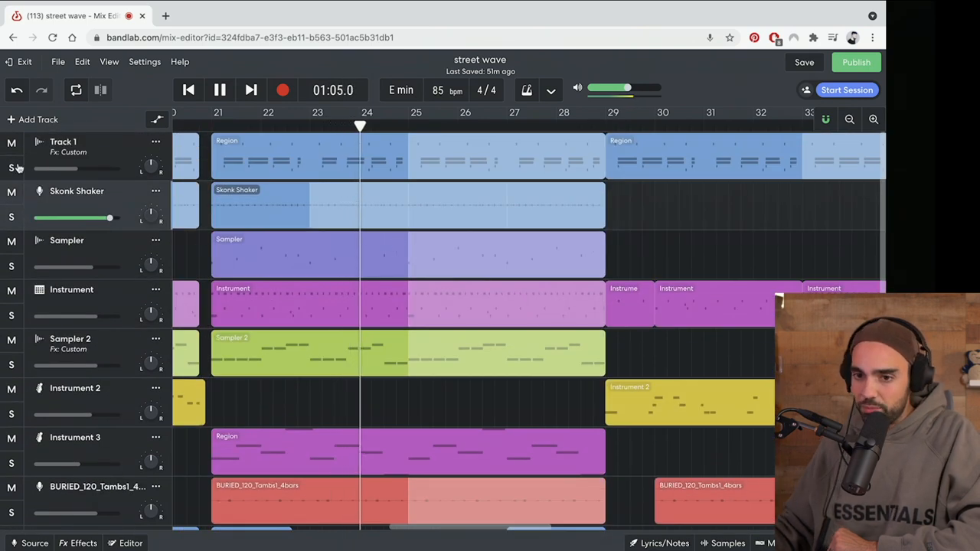
{"action": "left_click", "coordinate": [12, 169]}
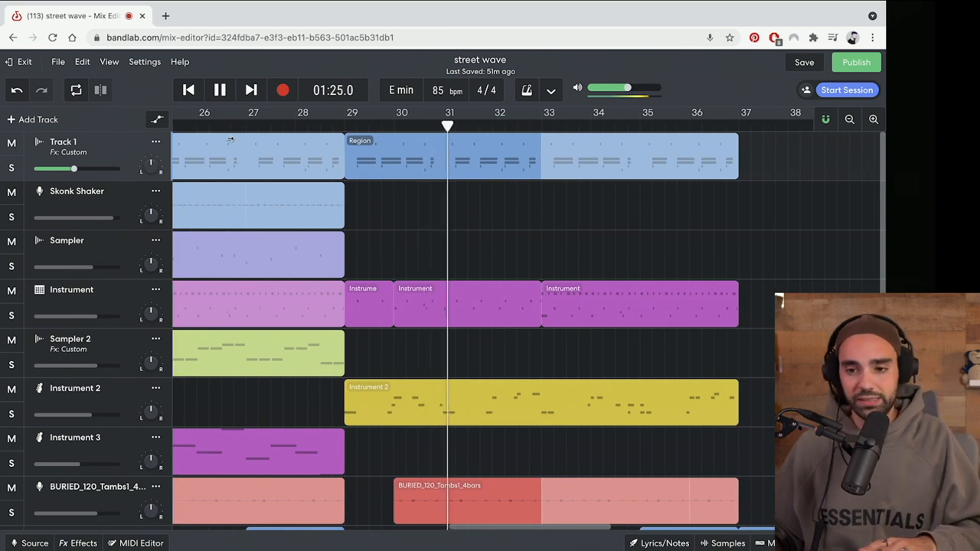
{"action": "left_click", "coordinate": [219, 89]}
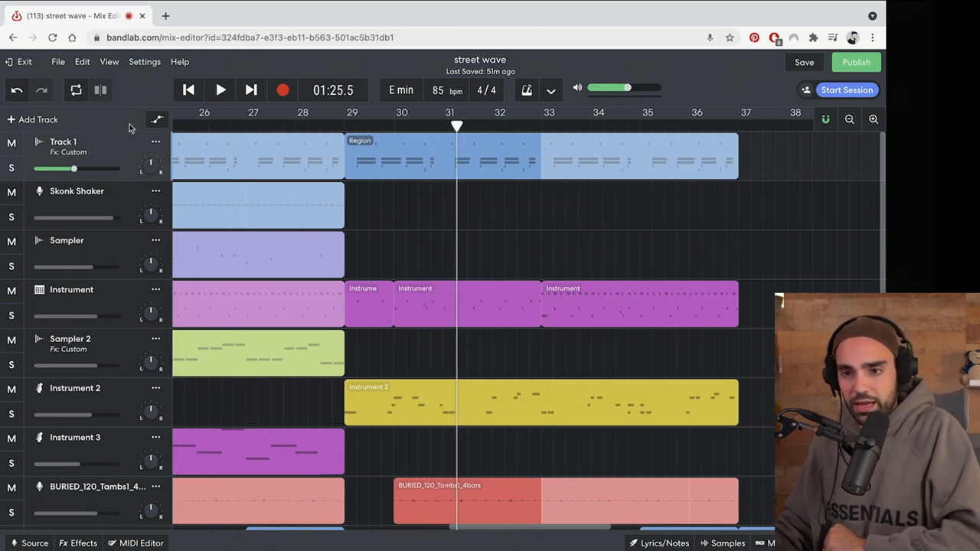
Open Track 1's sampler pads, audition two pads, and set a 2.04 kHz high-pass tone.
{"action": "left_click", "coordinate": [31, 543]}
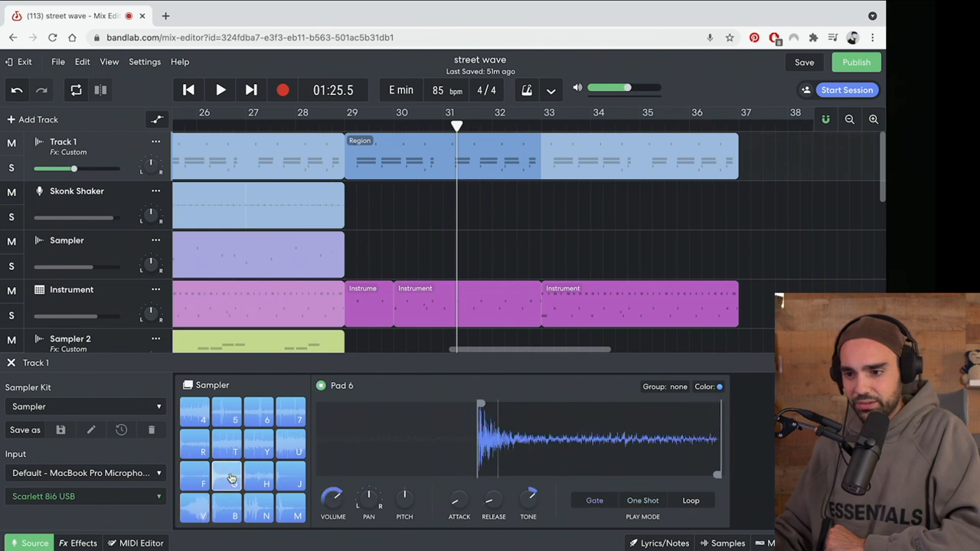
{"action": "left_click", "coordinate": [194, 508]}
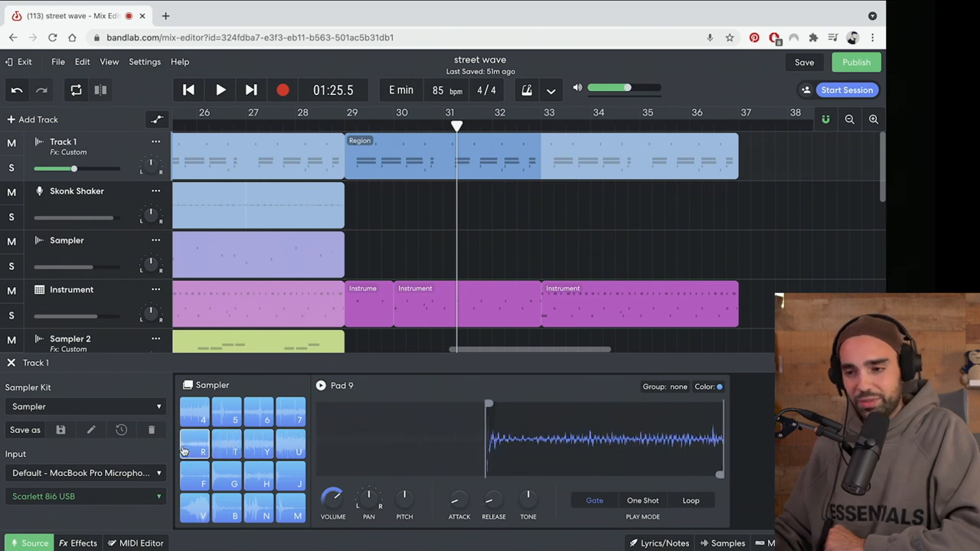
{"action": "left_click", "coordinate": [226, 412]}
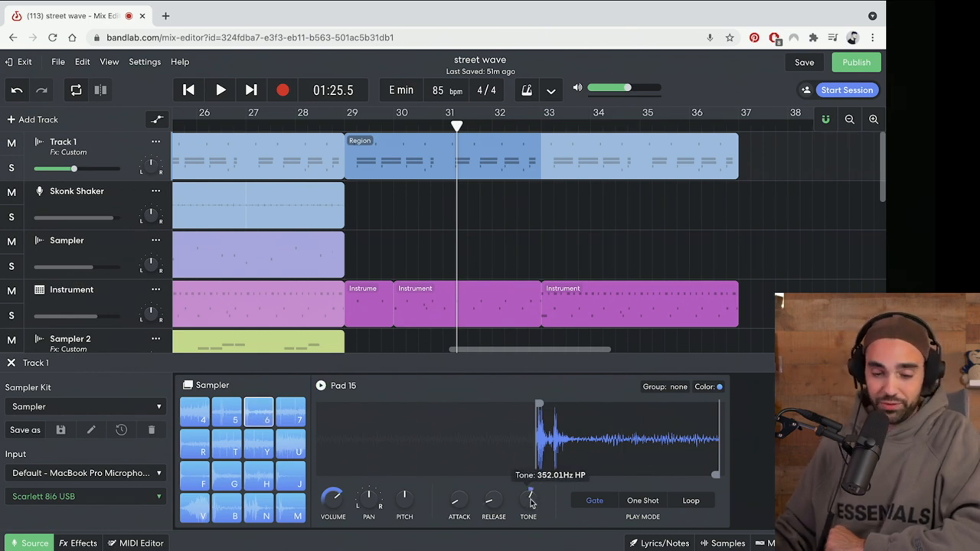
{"action": "left_click_drag", "start_coordinate": [528, 497], "coordinate": [532, 490]}
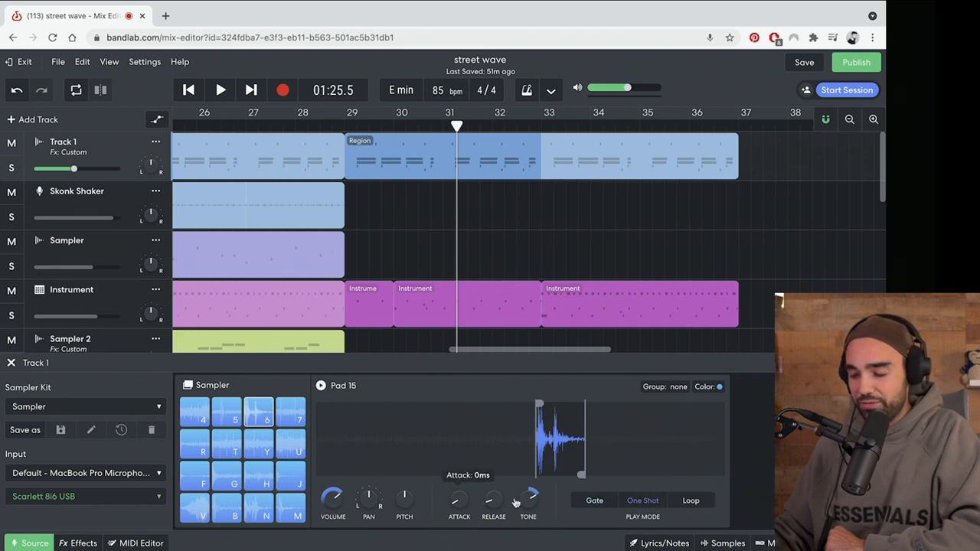
{"action": "mouse_move", "coordinate": [528, 498]}
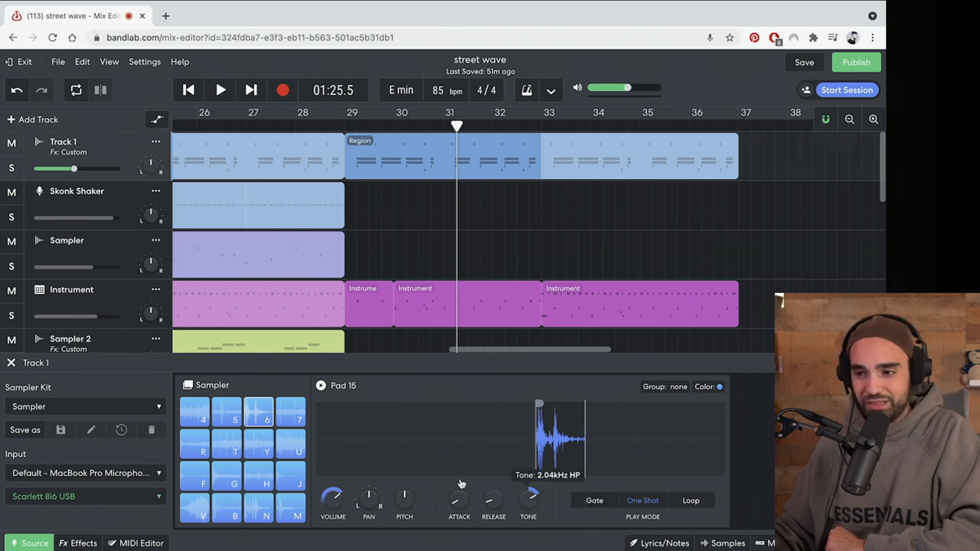
{"action": "mouse_move", "coordinate": [291, 386]}
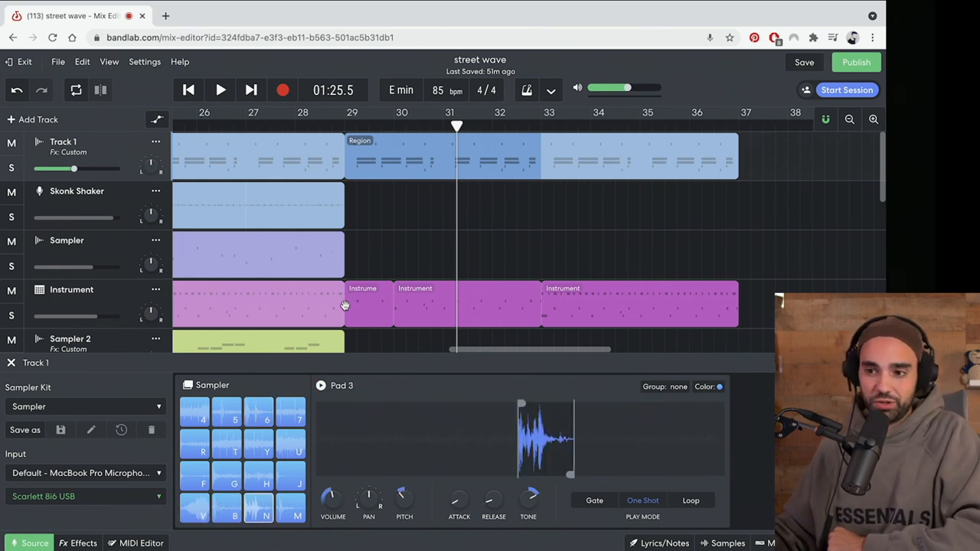
Briefly play the section from bar 25, then unsolo the Instrument track.
{"action": "scroll", "scroll_direction": "down", "scroll_amount": 3}
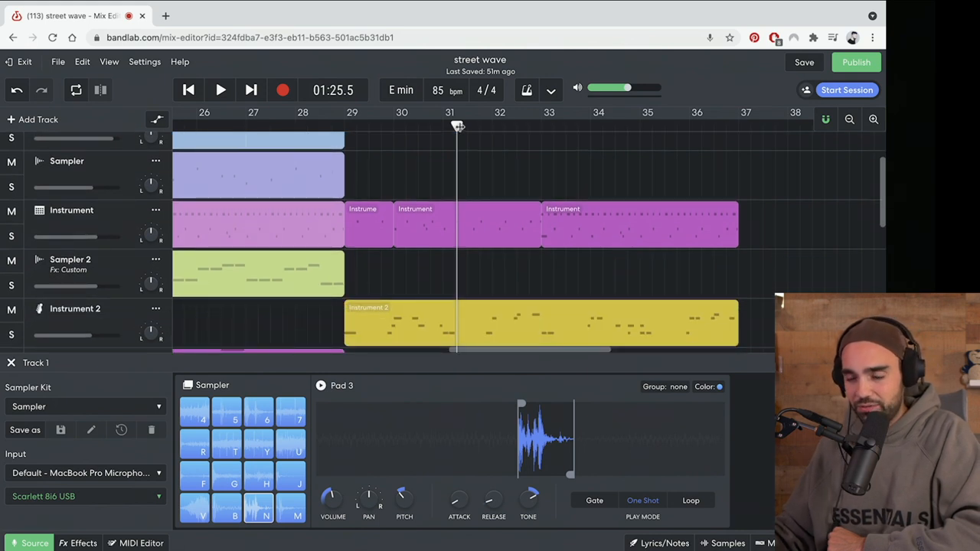
{"action": "left_click", "coordinate": [345, 127]}
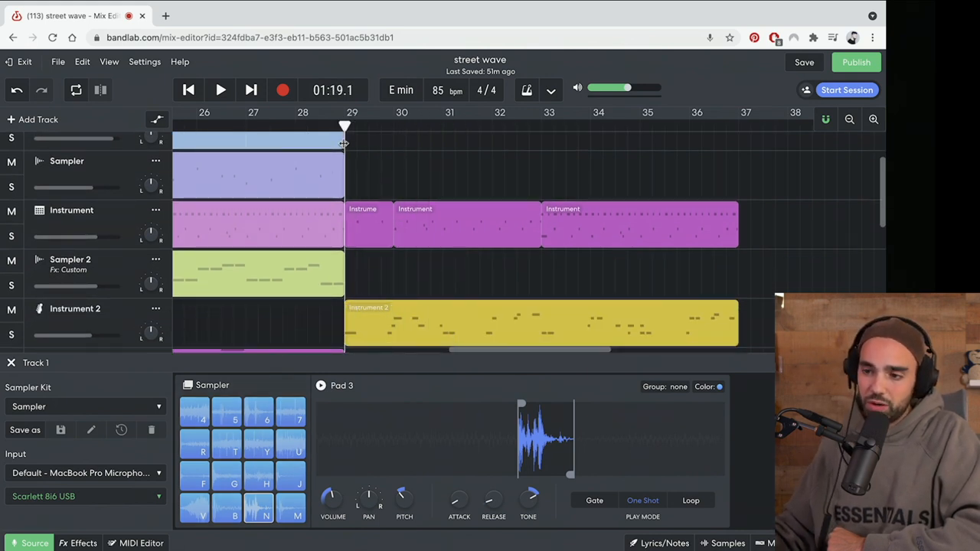
{"action": "scroll", "scroll_direction": "left", "scroll_amount": 3}
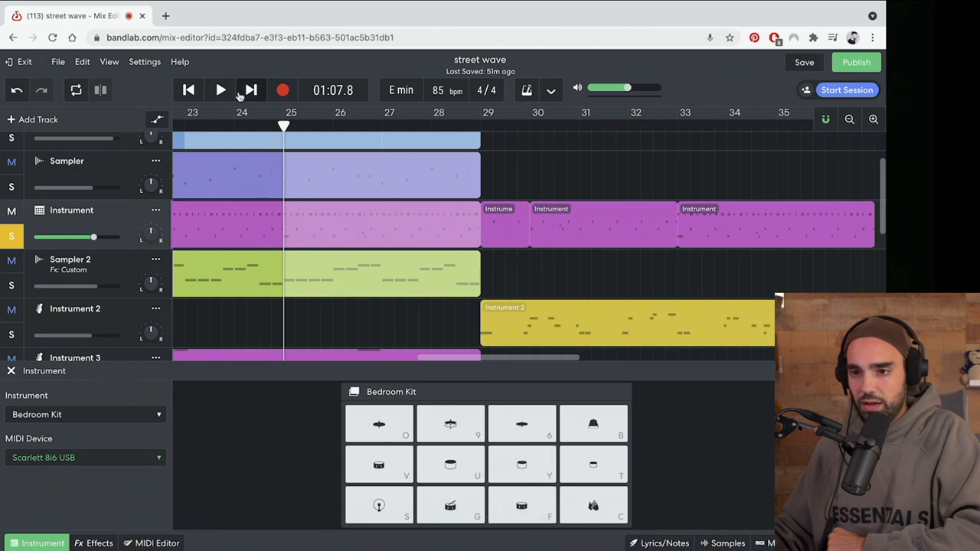
{"action": "left_click", "coordinate": [220, 89]}
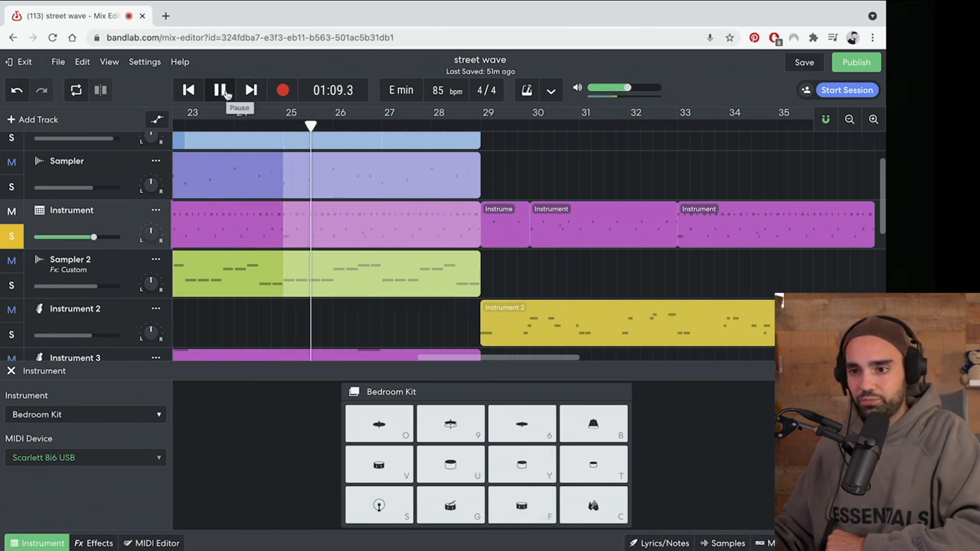
{"action": "left_click", "coordinate": [221, 90]}
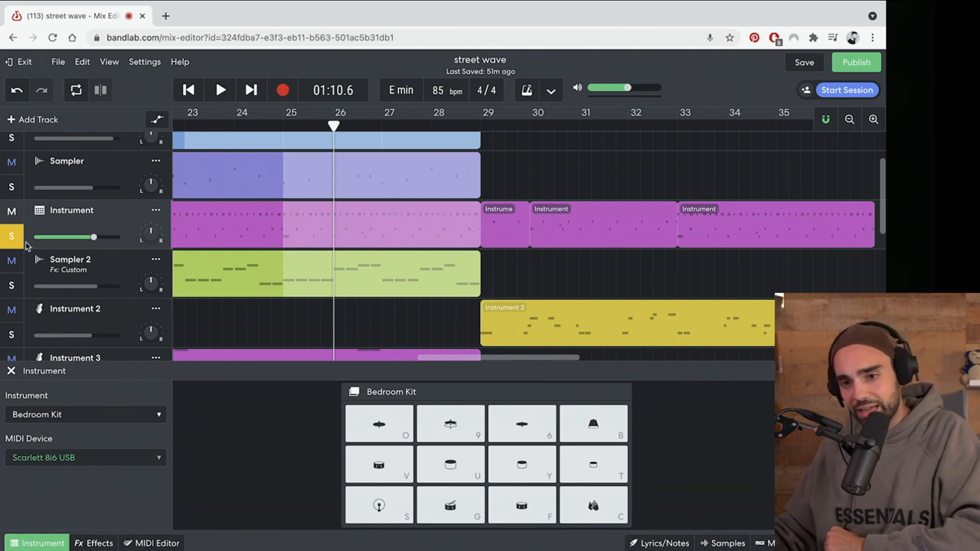
{"action": "left_click", "coordinate": [12, 236]}
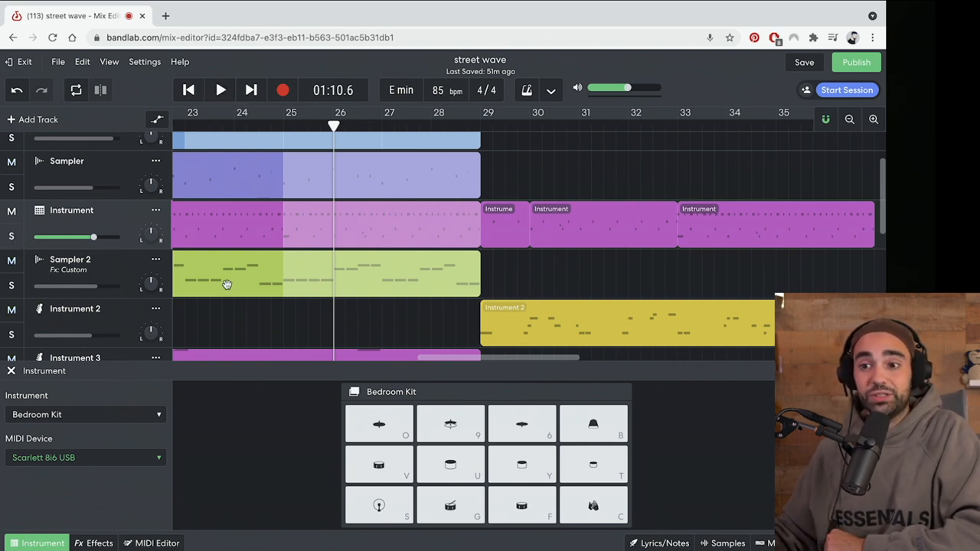
{"action": "scroll", "scroll_direction": "up", "scroll_amount": 3}
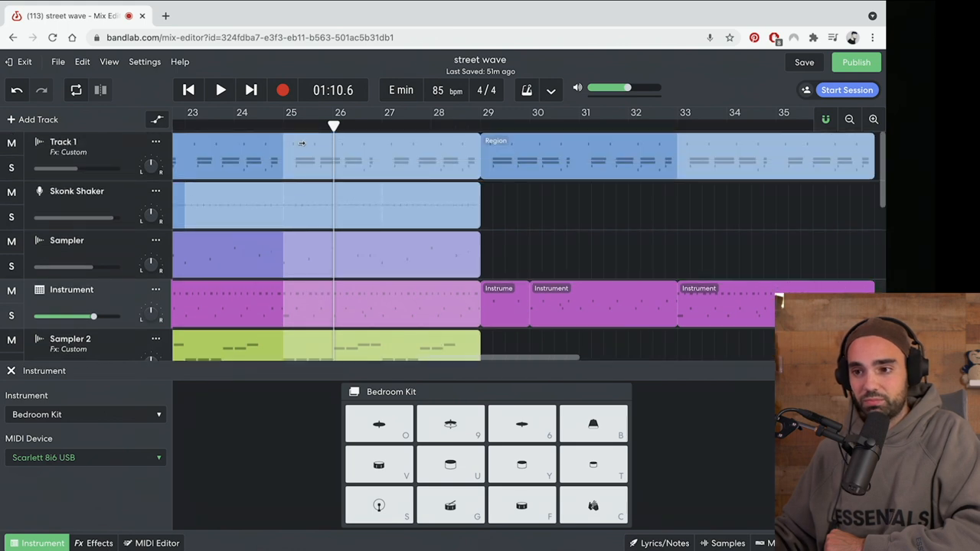
{"action": "left_click", "coordinate": [563, 157]}
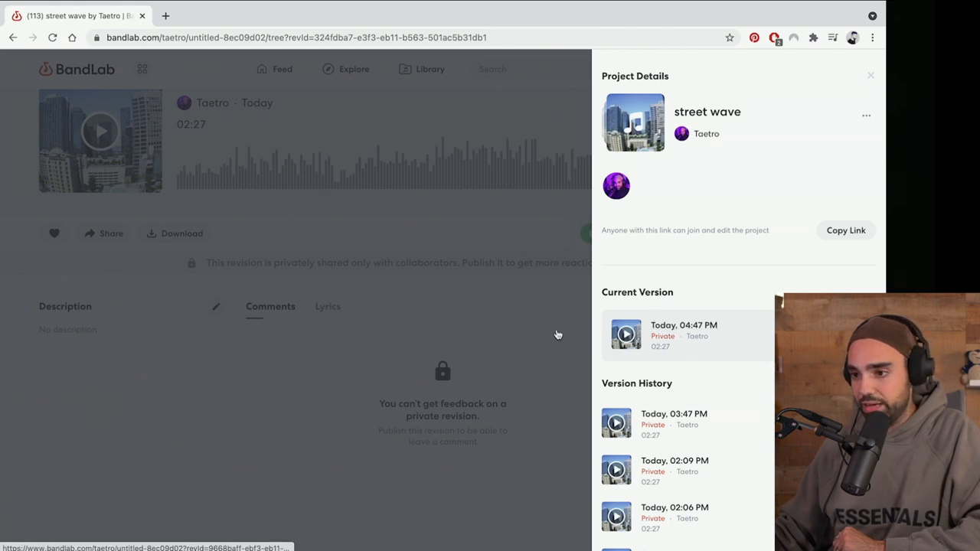
Expand the current version's details, close Project Details, and launch the Mix Editor.
{"action": "left_click", "coordinate": [681, 335]}
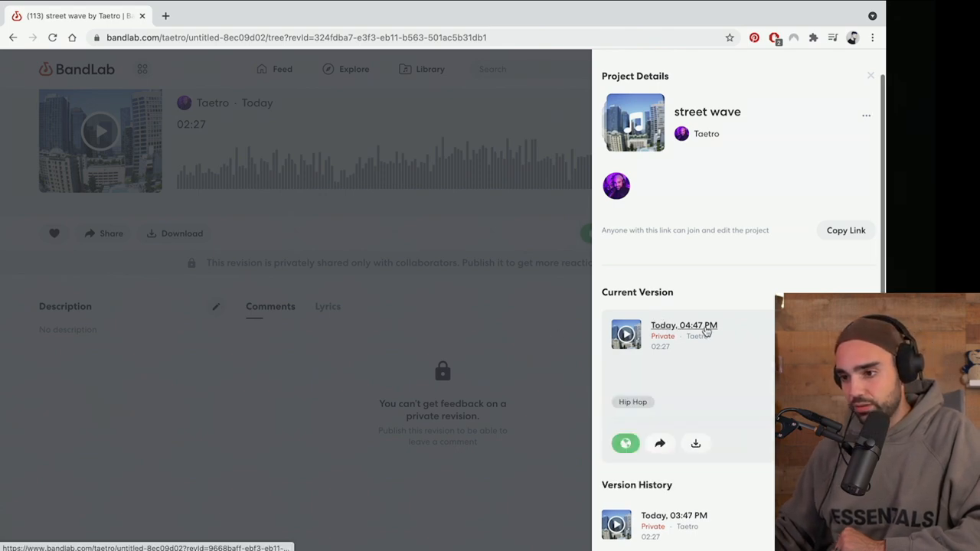
{"action": "left_click", "coordinate": [871, 75]}
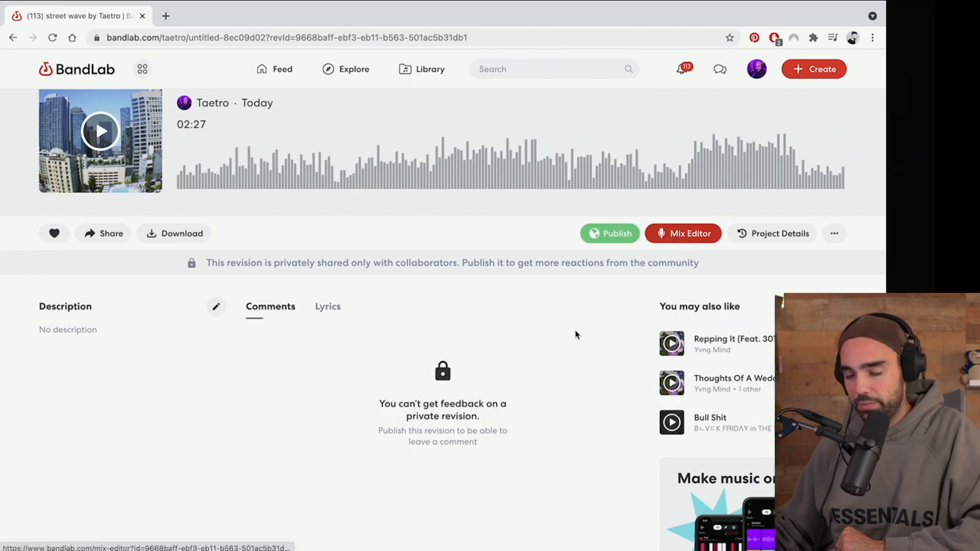
{"action": "left_click", "coordinate": [683, 234]}
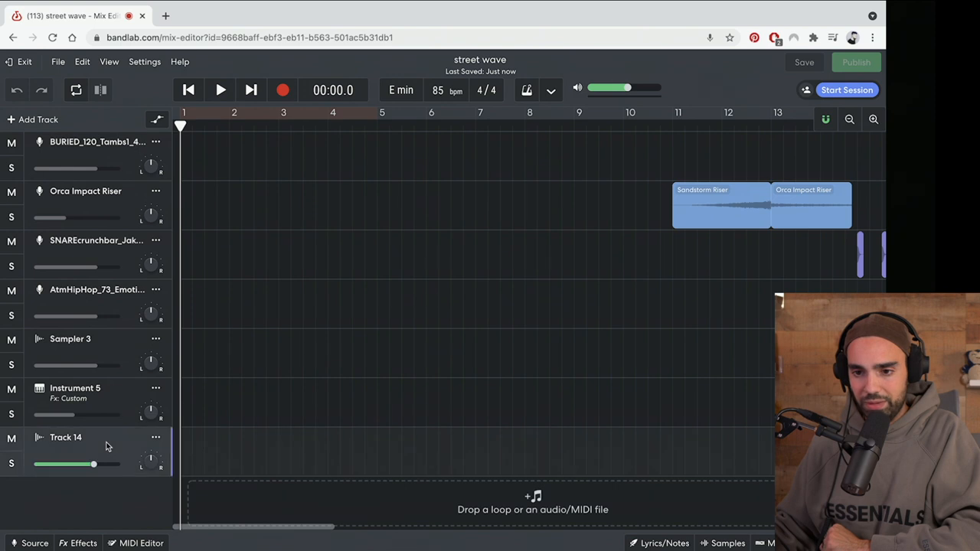
Open Track 14's sampler, add Space Maker reverb under Effects, and return to Source.
{"action": "left_click", "coordinate": [65, 438]}
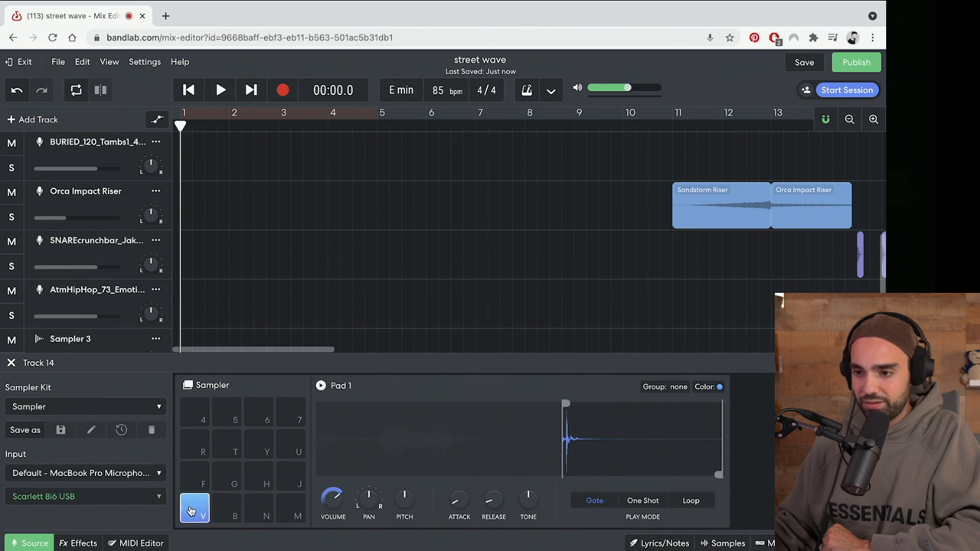
{"action": "mouse_move", "coordinate": [527, 500]}
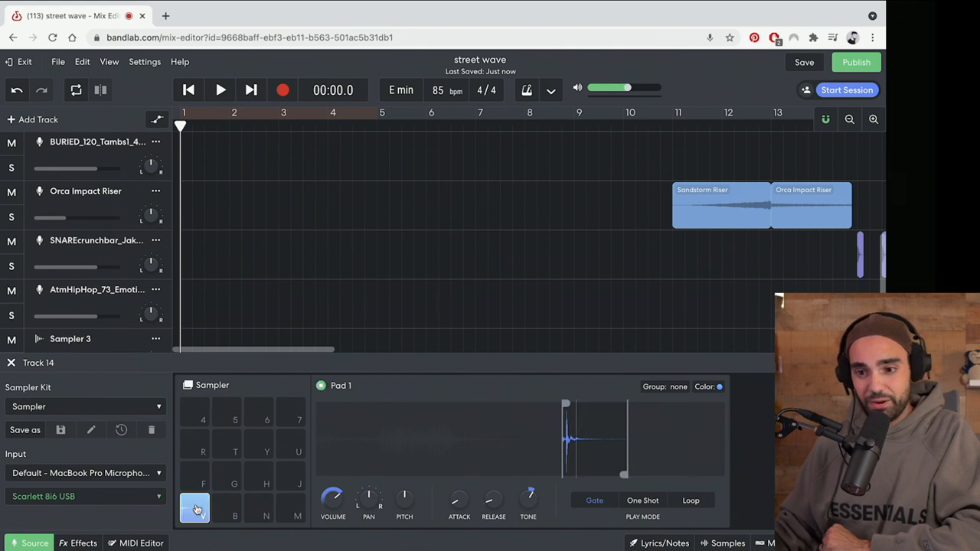
{"action": "left_click", "coordinate": [77, 543]}
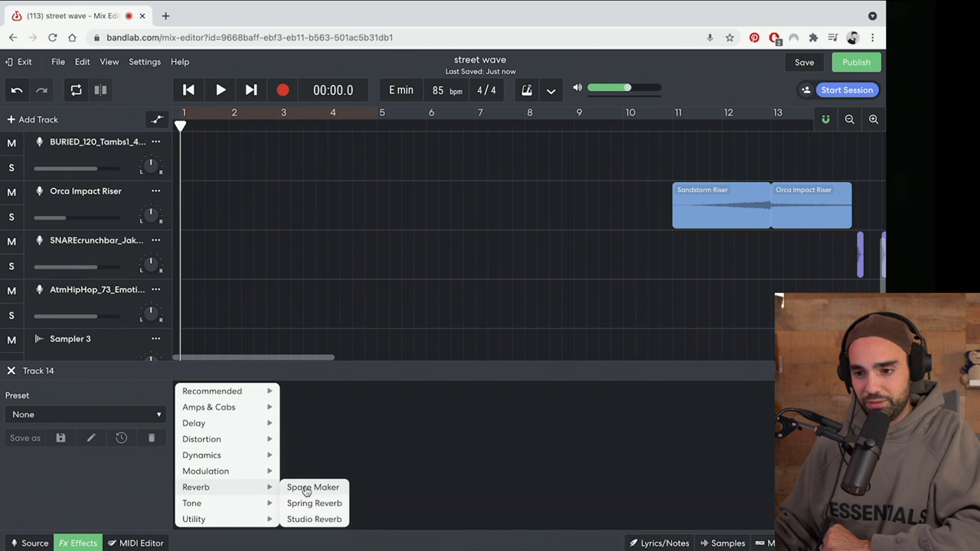
{"action": "left_click", "coordinate": [314, 487]}
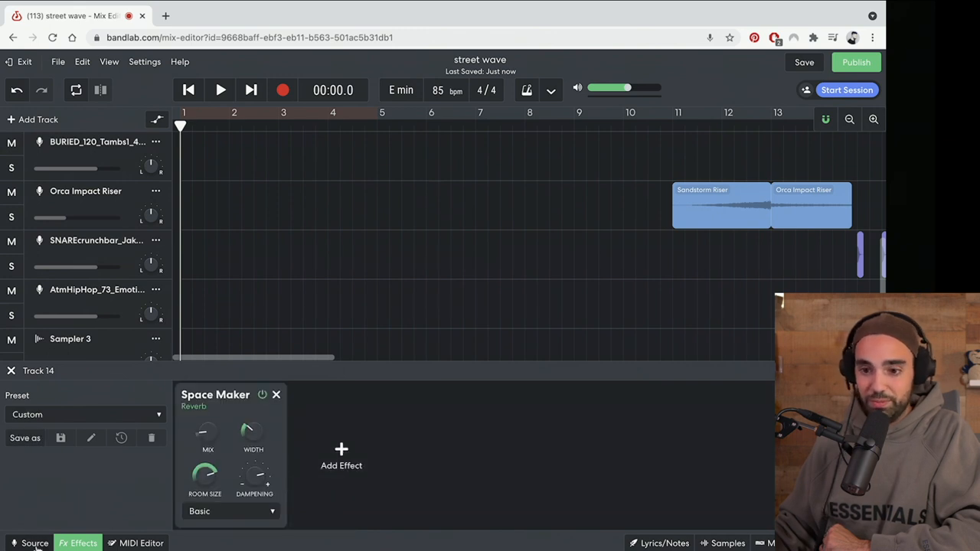
{"action": "left_click", "coordinate": [34, 543]}
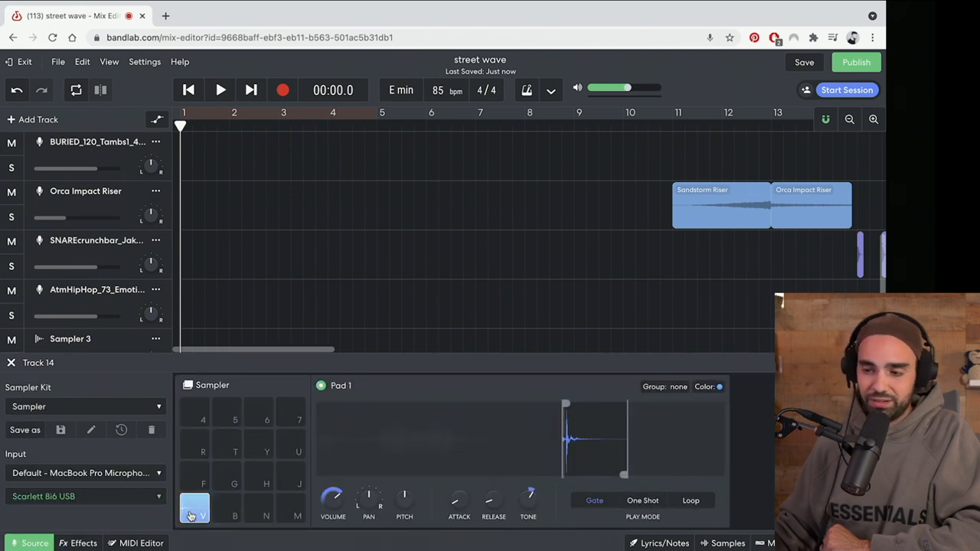
Close the bottom track panel and scroll the arrangement to around bar 48.
{"action": "left_click", "coordinate": [85, 496]}
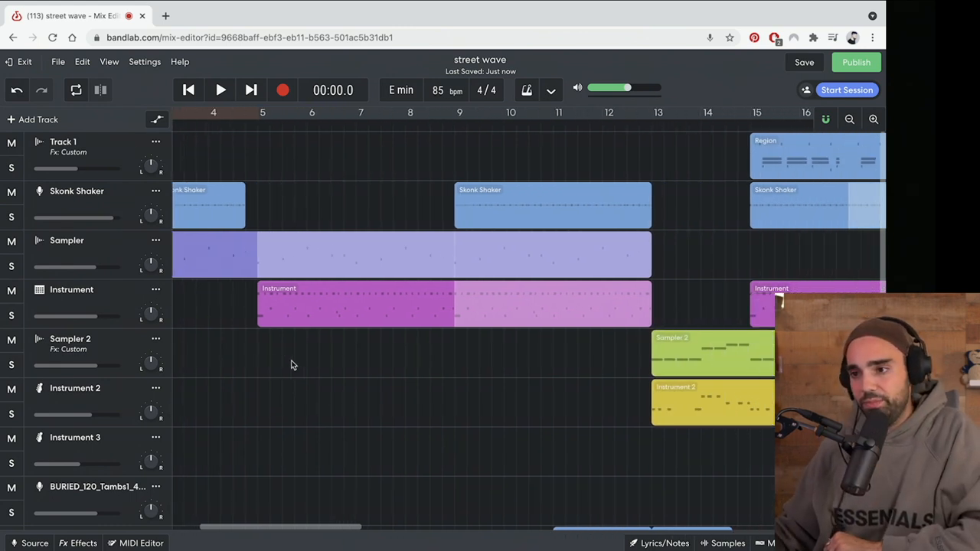
{"action": "scroll", "scroll_direction": "right", "scroll_amount": 3}
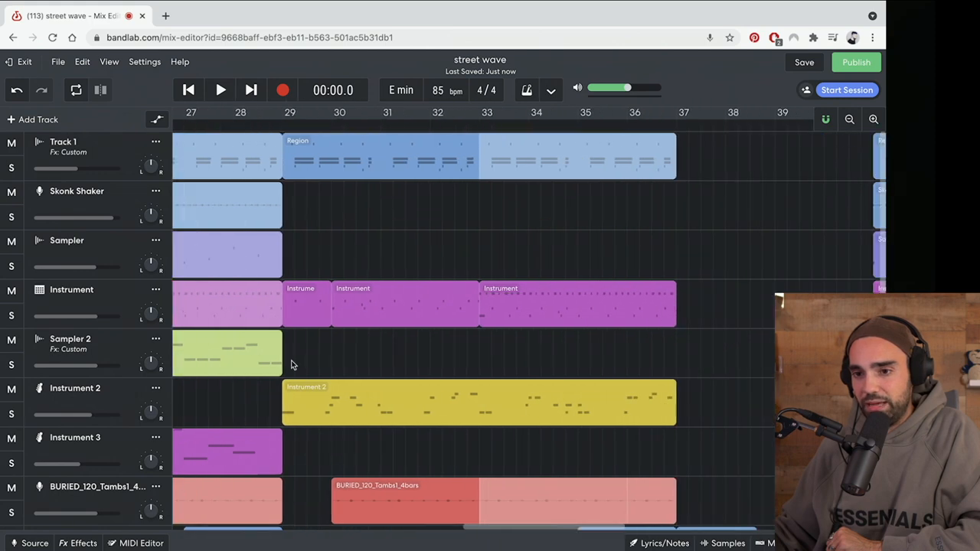
{"action": "scroll", "scroll_direction": "right", "scroll_amount": 3}
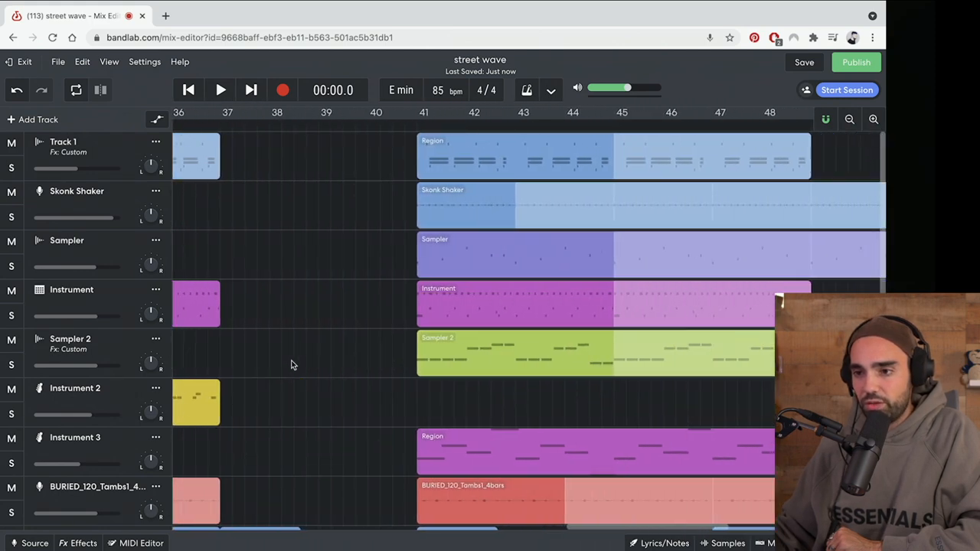
{"action": "scroll", "scroll_direction": "down", "scroll_amount": 3}
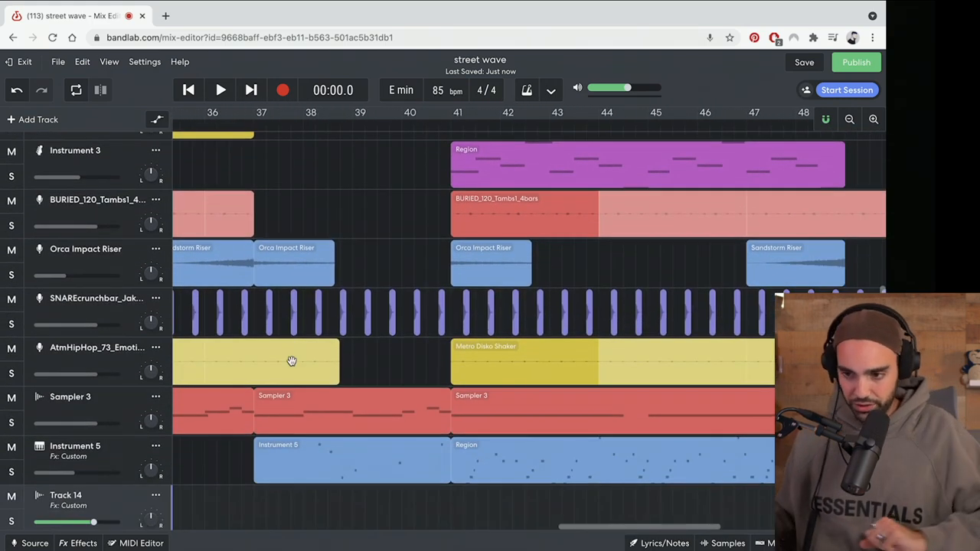